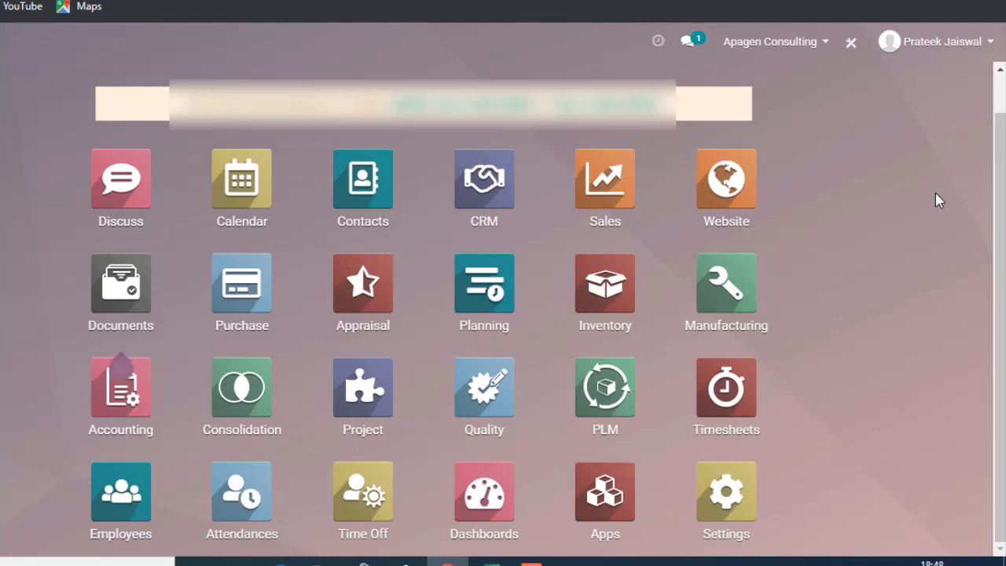
mouse_move(690, 313)
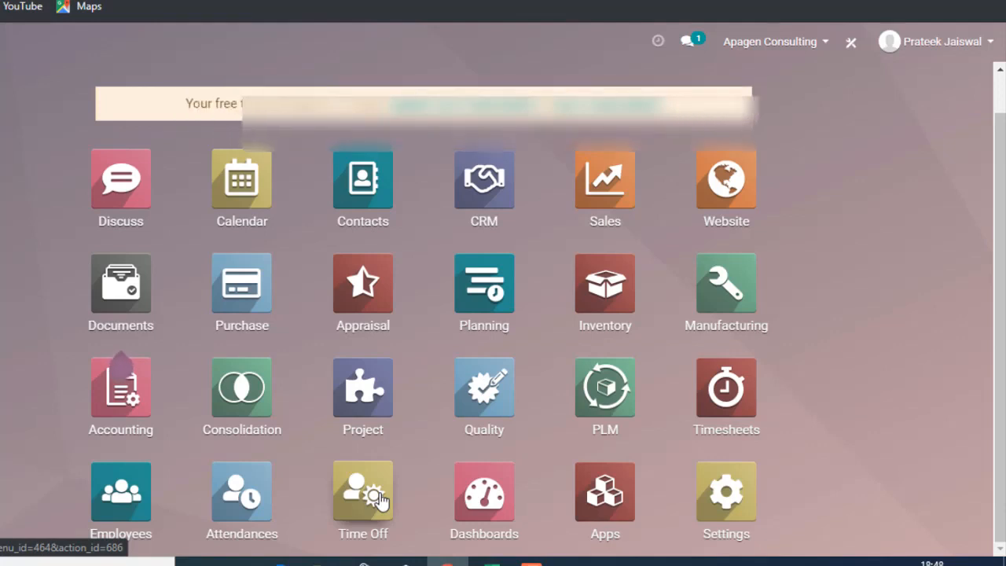
mouse_move(931, 86)
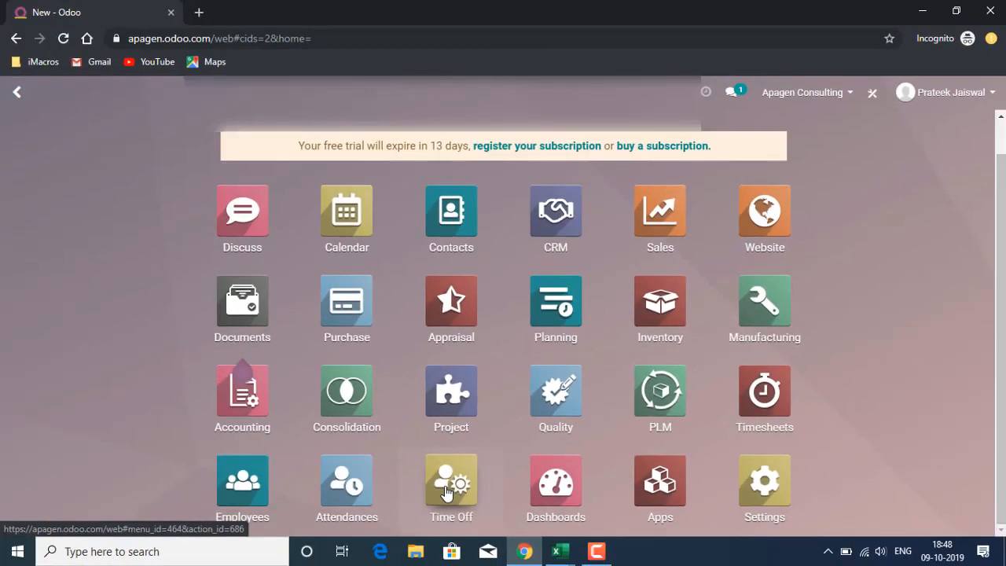
Step: Enter the Time Off app and switch its dashboard from calendar to list, then activity view
click(450, 478)
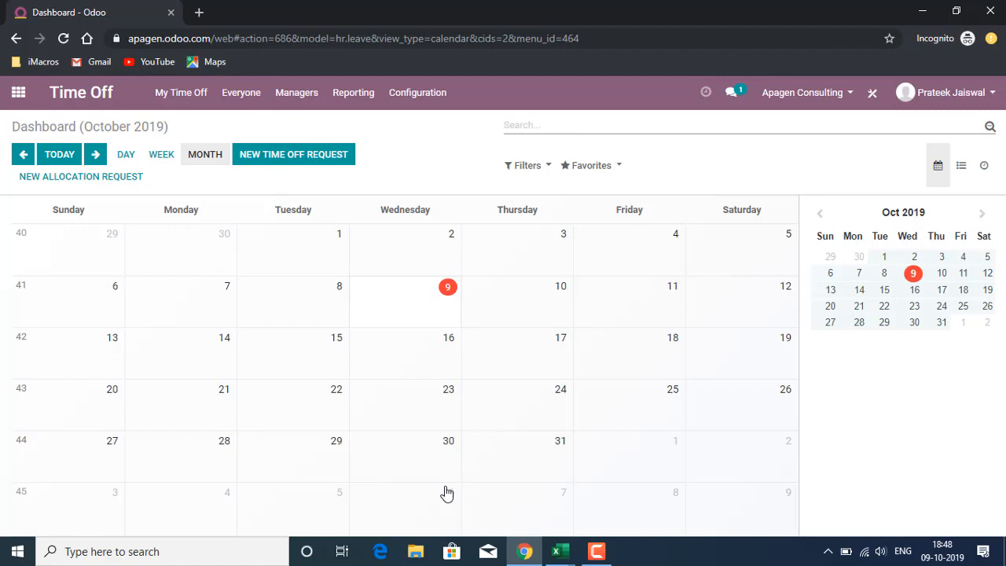
mouse_move(406, 154)
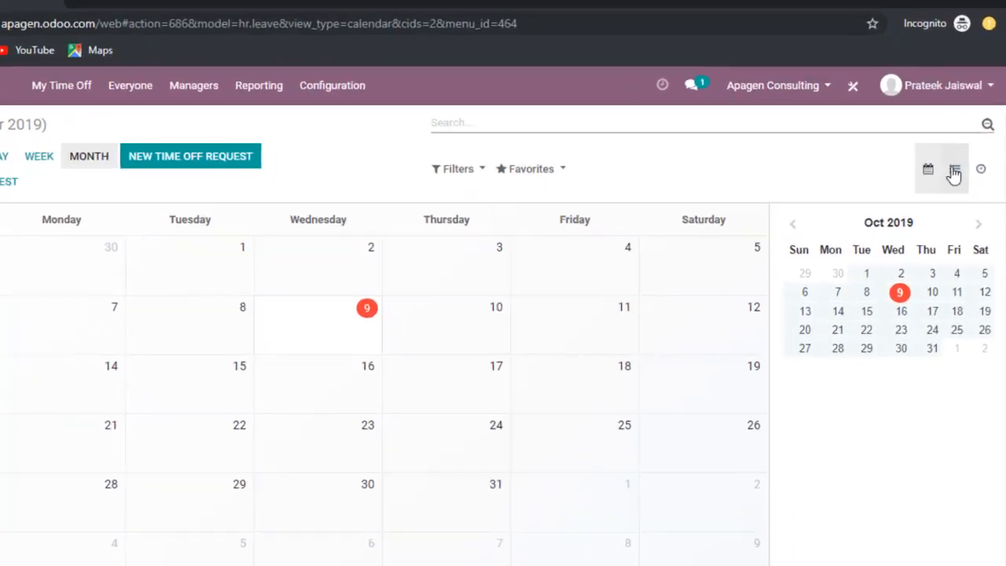
click(931, 162)
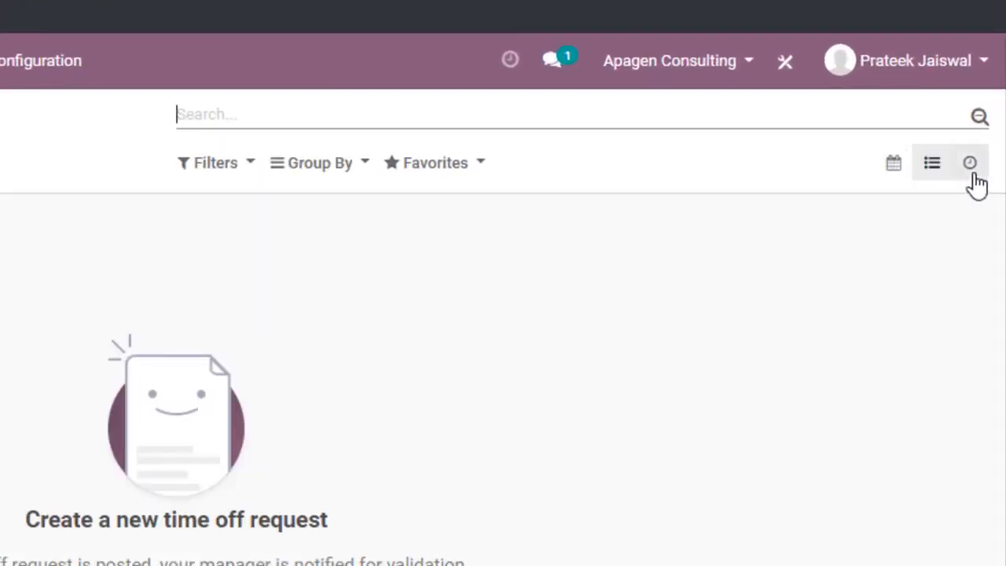
click(969, 162)
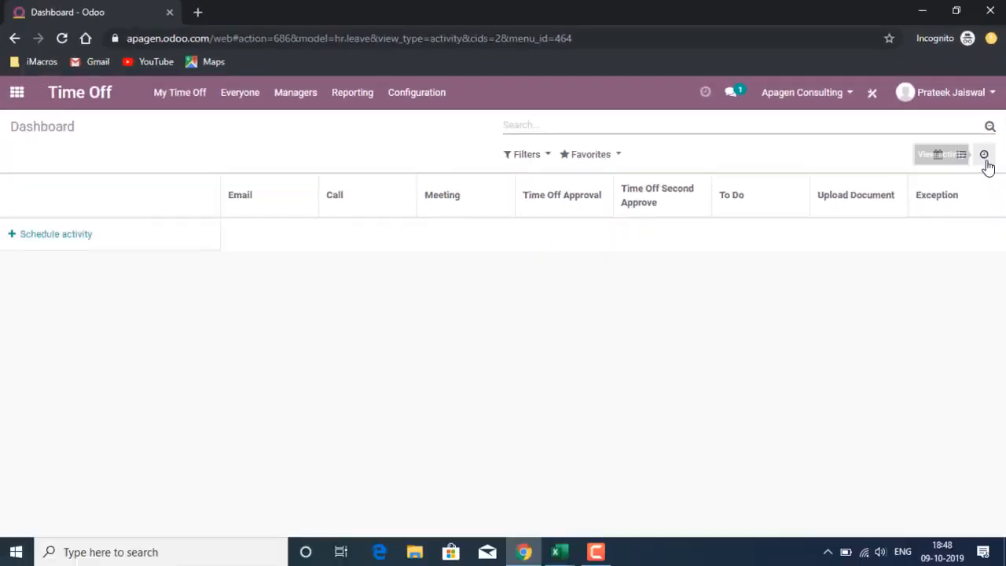
mouse_move(988, 154)
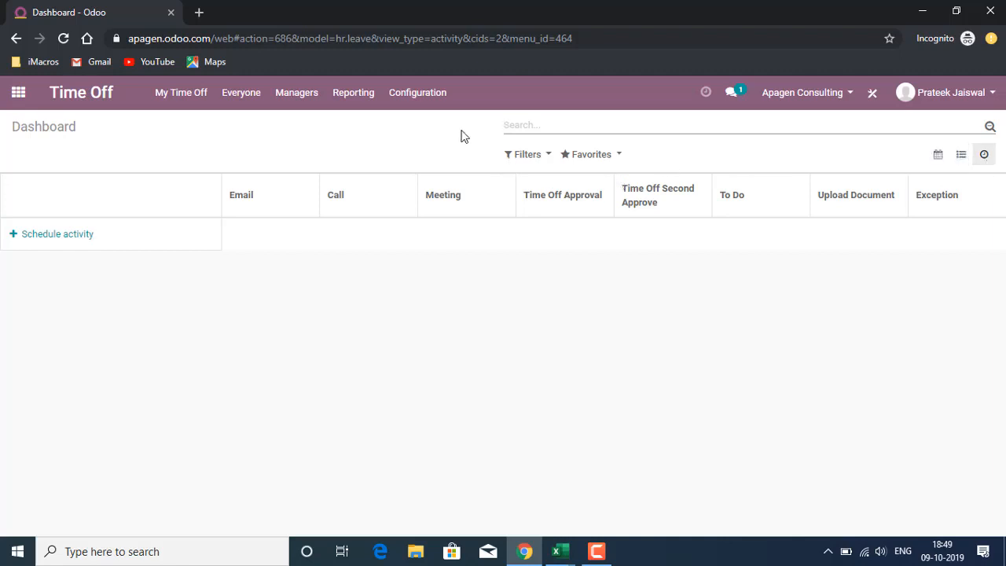
Step: Go to Configuration > Time Off Types and start a blank new type
click(418, 92)
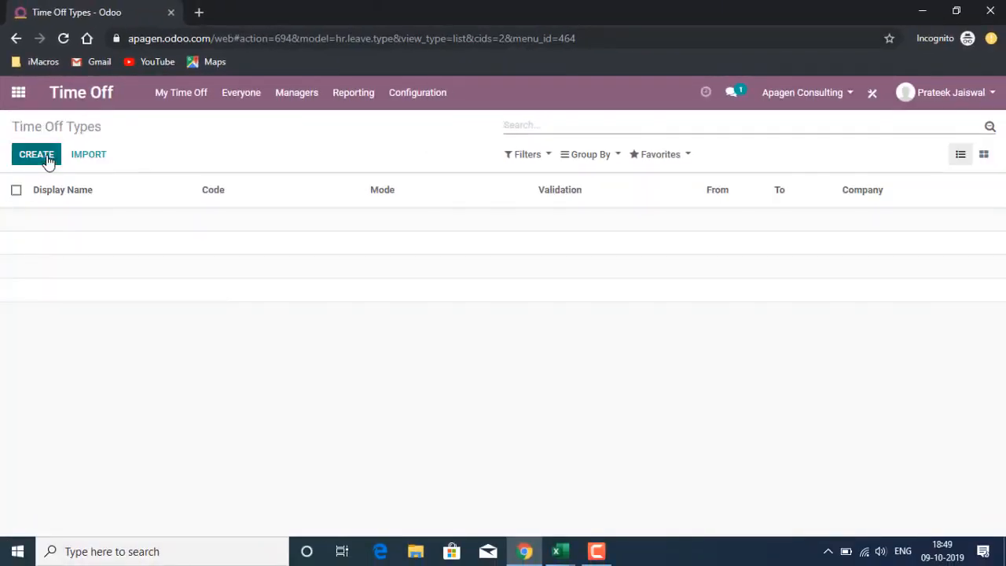
click(34, 154)
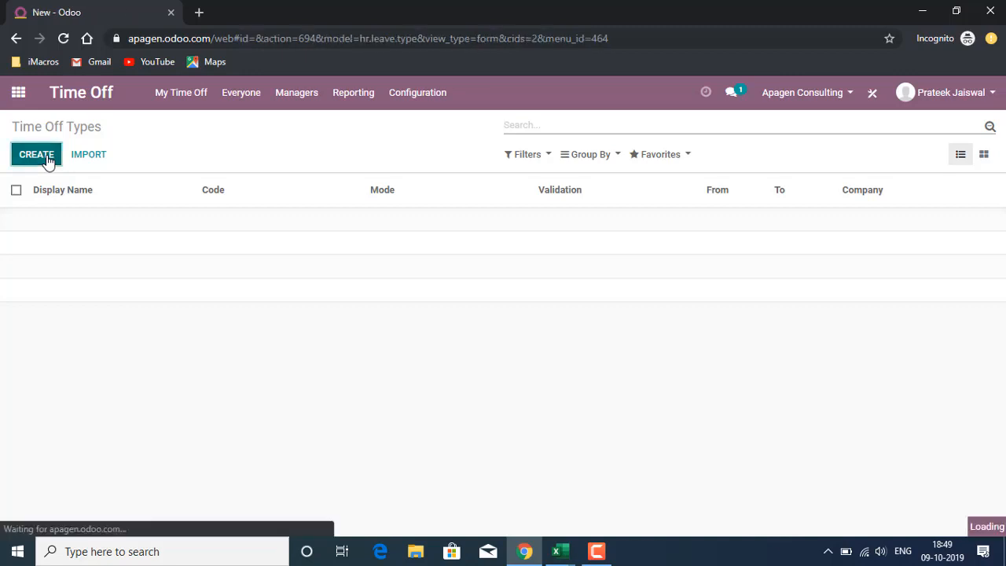
click(36, 155)
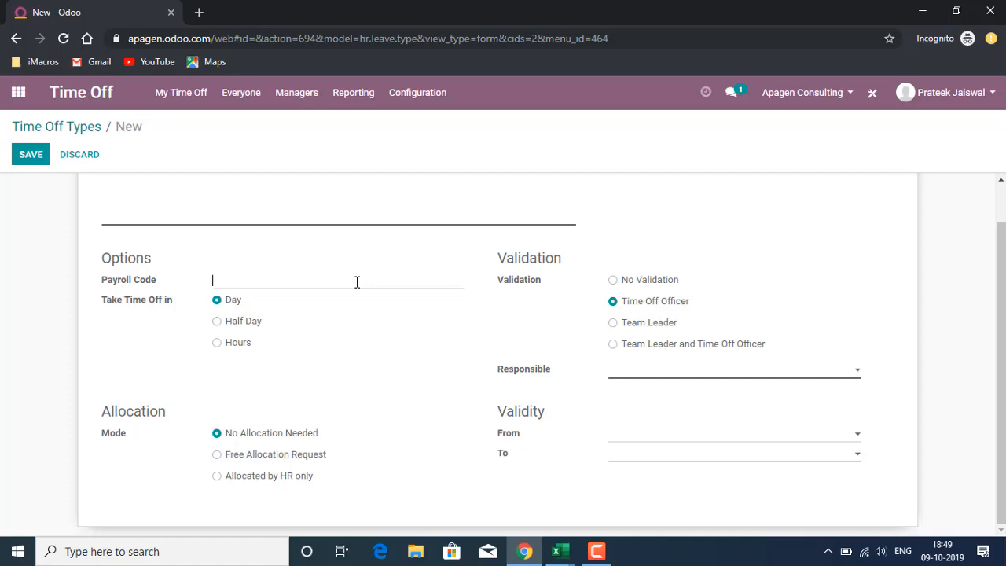
mouse_move(192, 368)
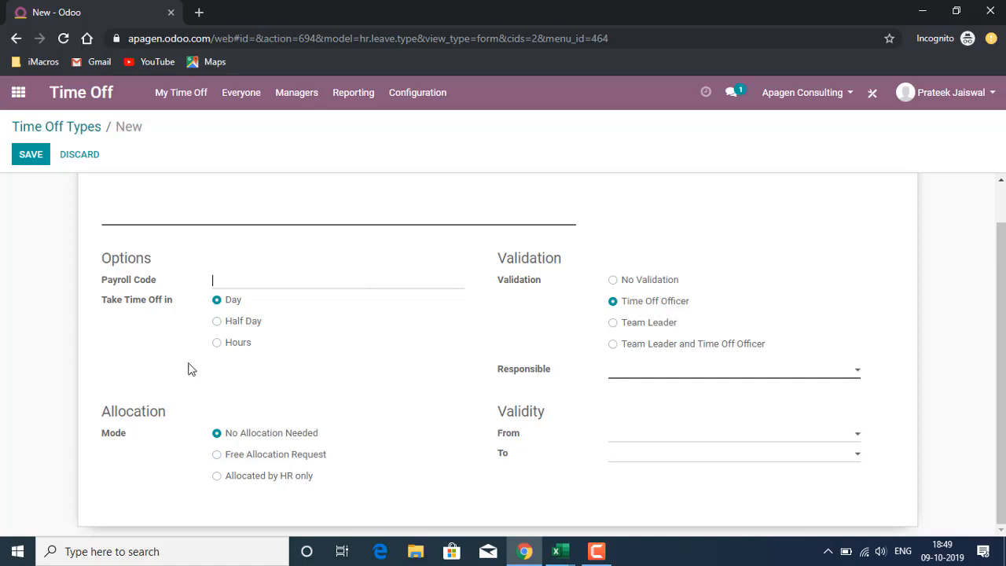
click(217, 343)
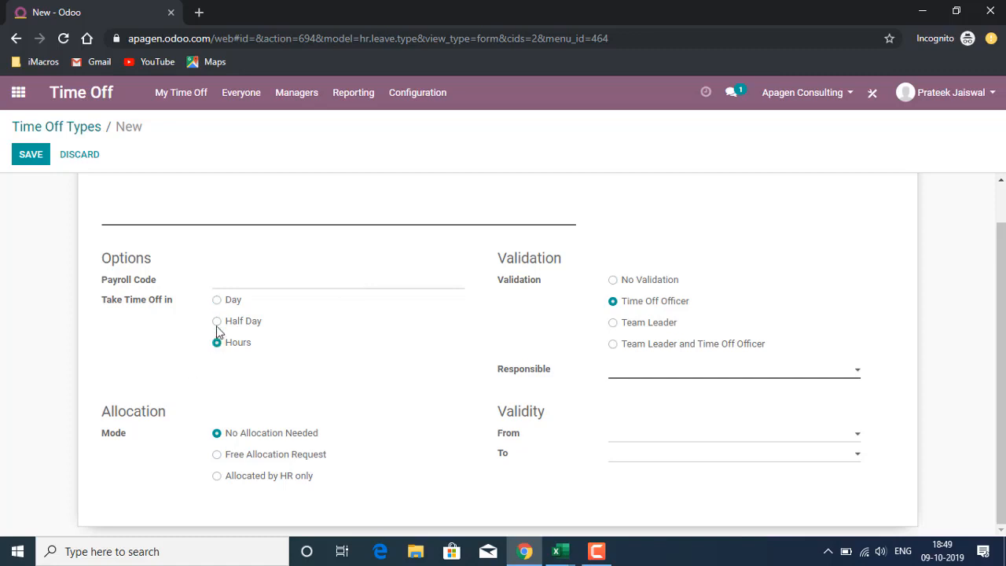
click(217, 321)
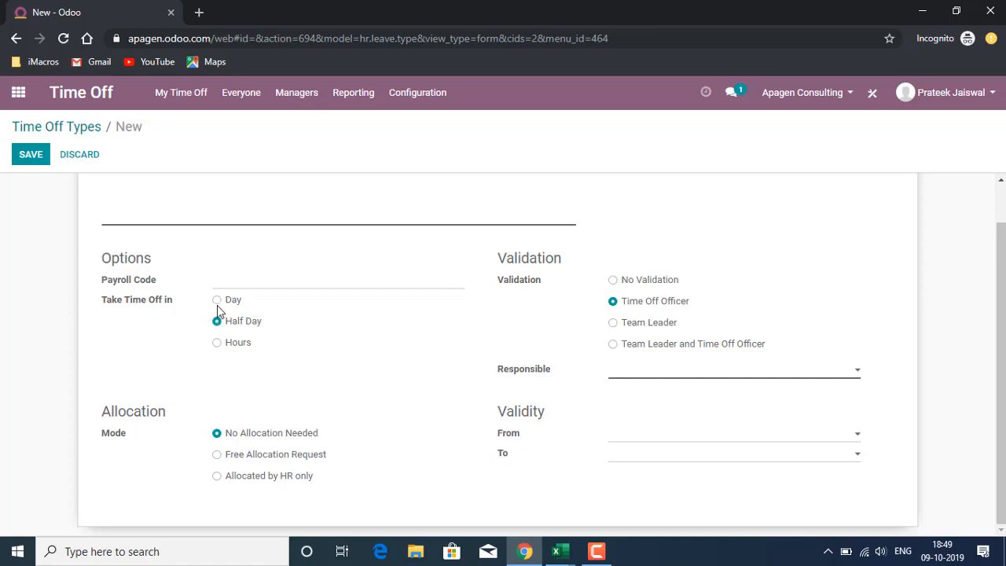
click(217, 299)
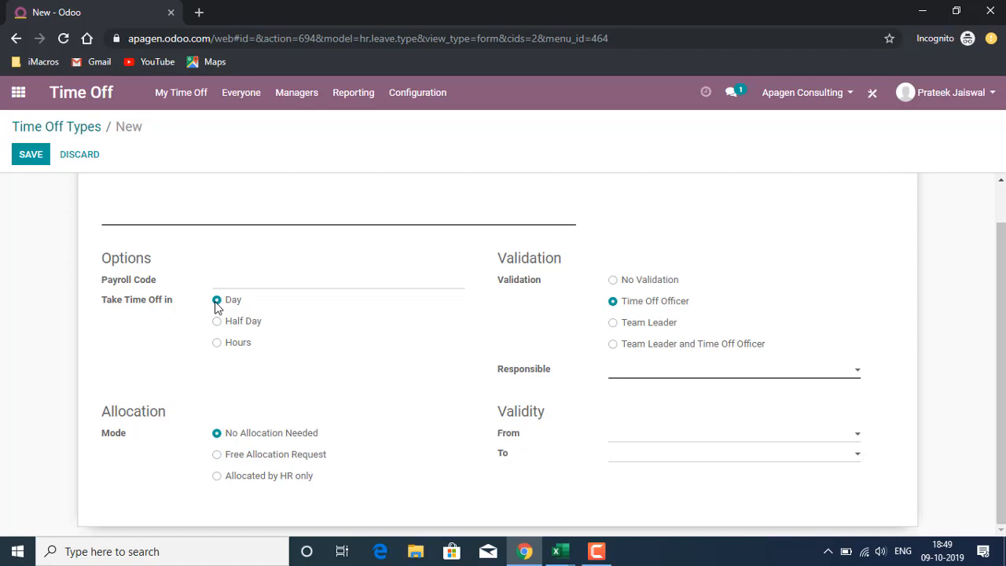
mouse_move(251, 312)
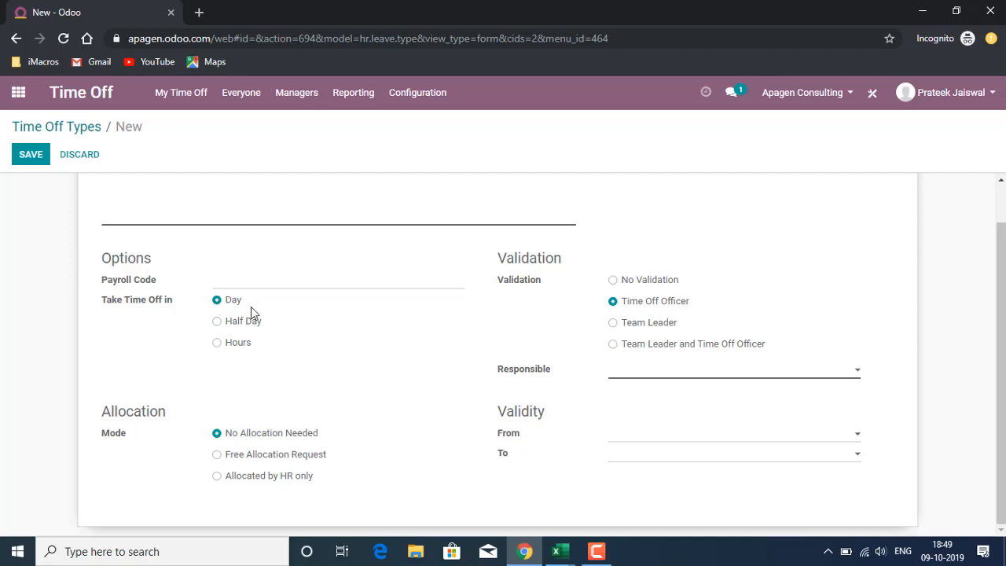
mouse_move(607, 339)
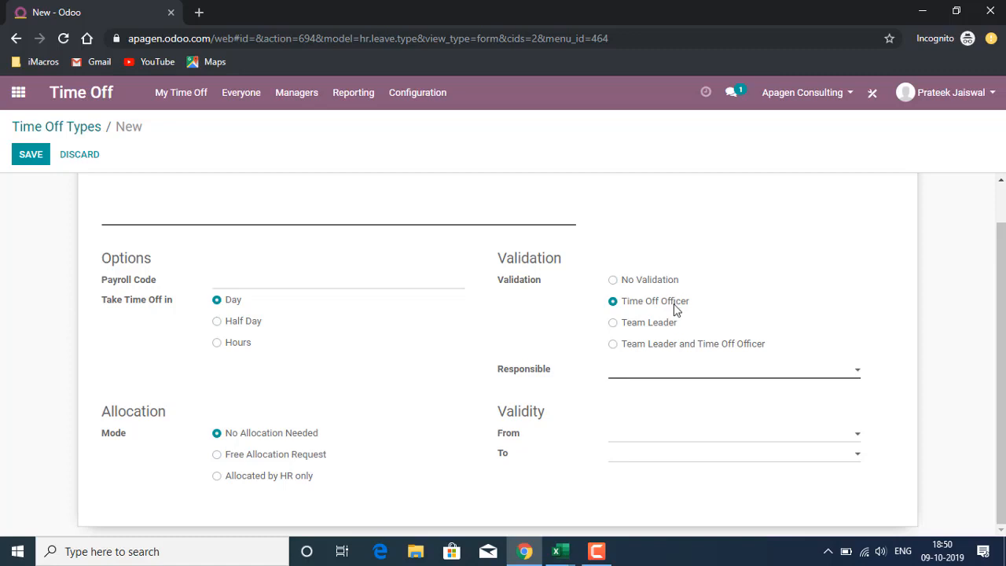
mouse_move(676, 332)
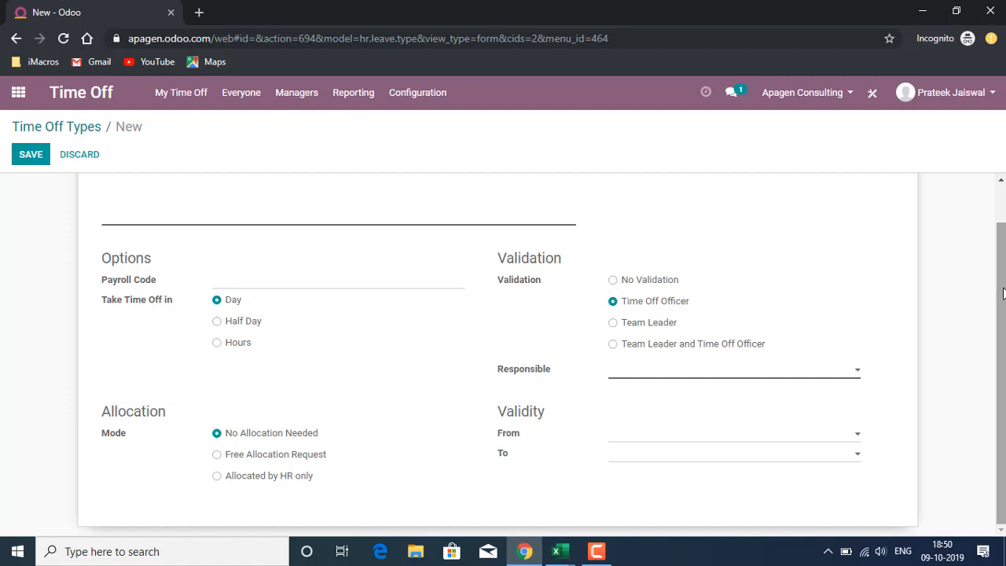
click(731, 434)
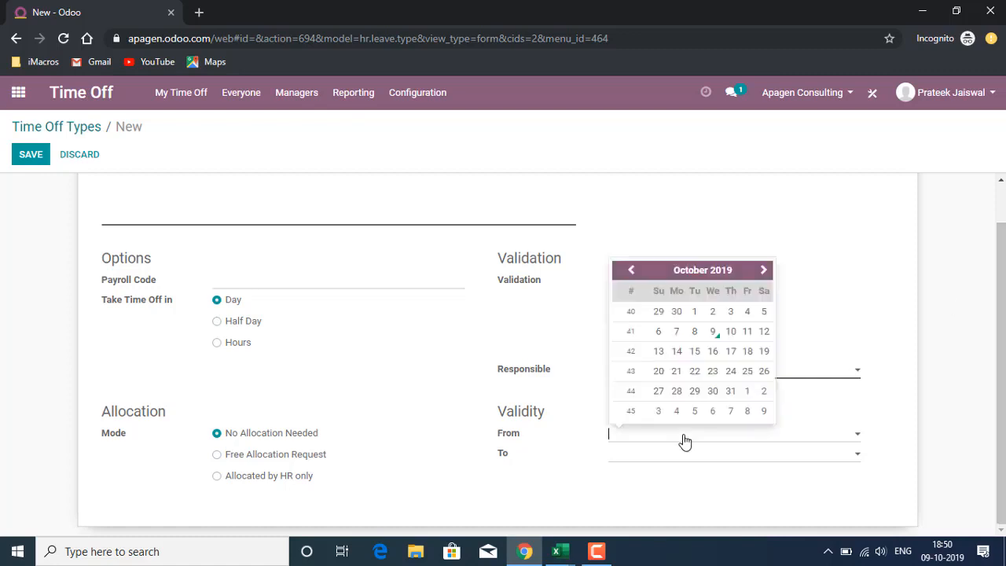
mouse_move(635, 434)
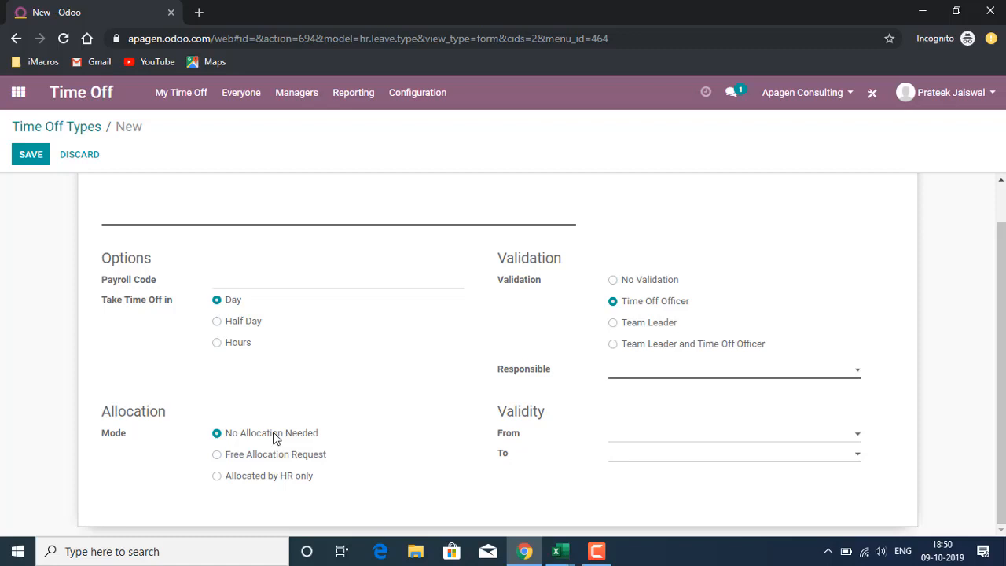
mouse_move(287, 479)
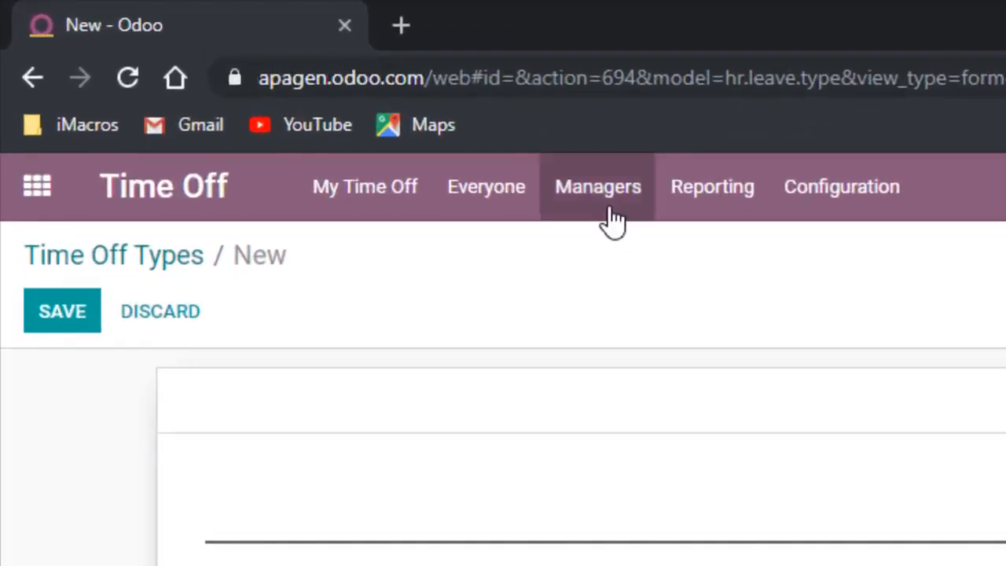
Step: Browse the Managers and My Time Off menus, return to the dashboard and discard the unsaved type
click(598, 186)
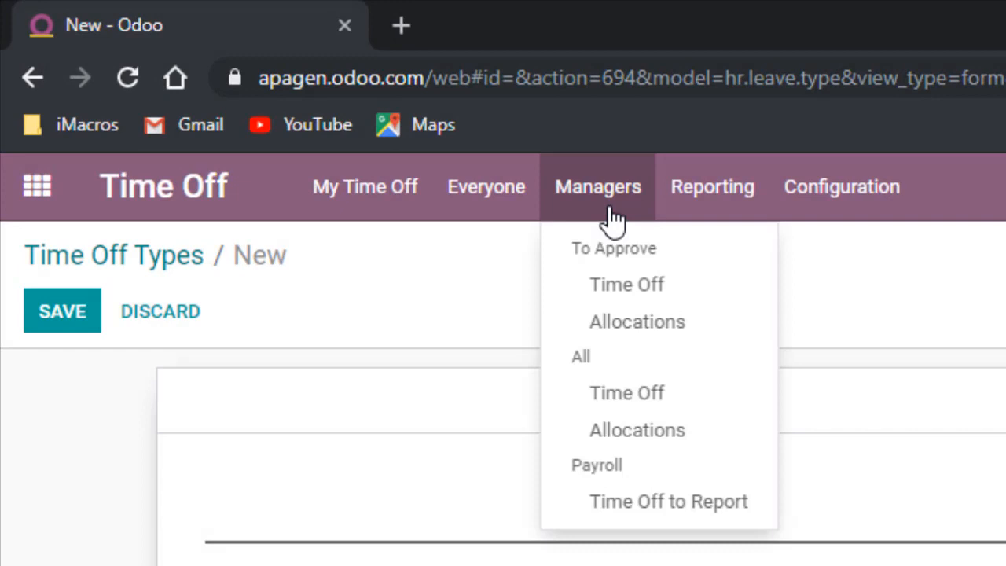
click(365, 186)
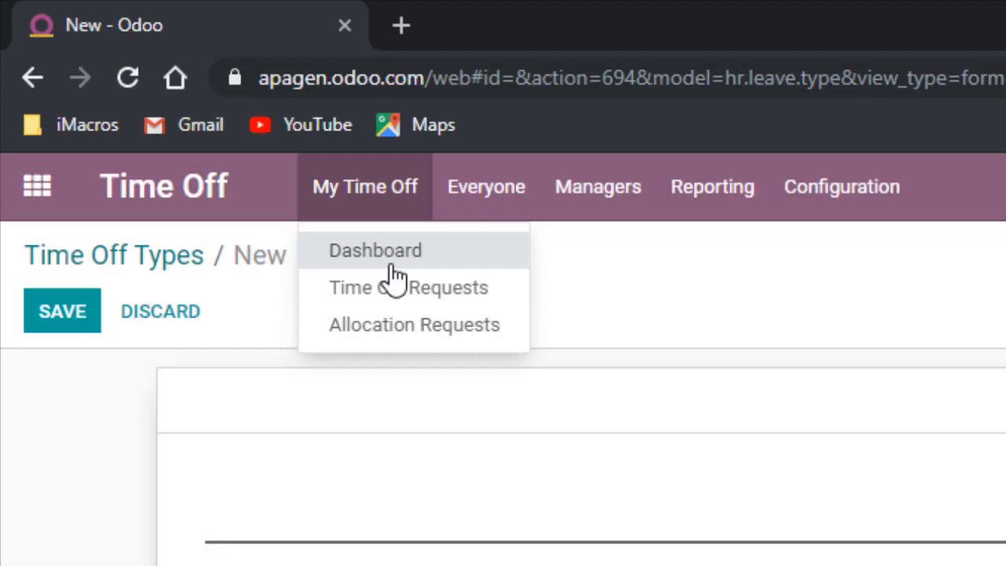
click(375, 252)
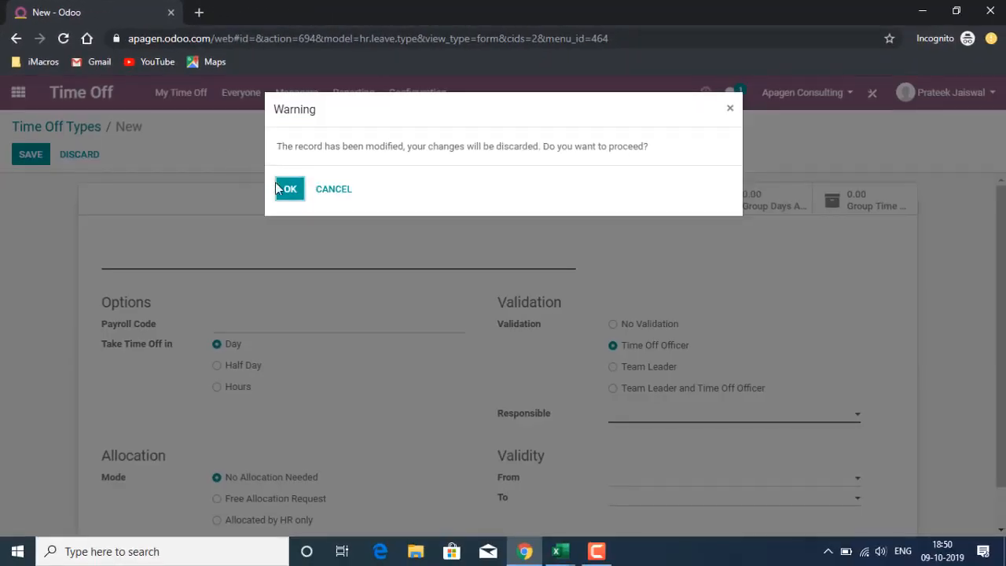
click(289, 188)
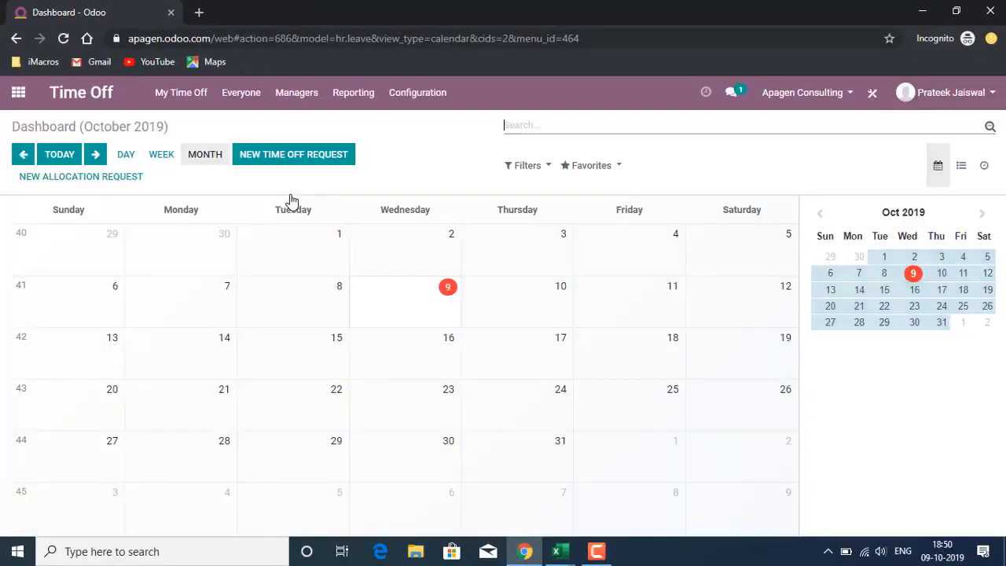
click(181, 91)
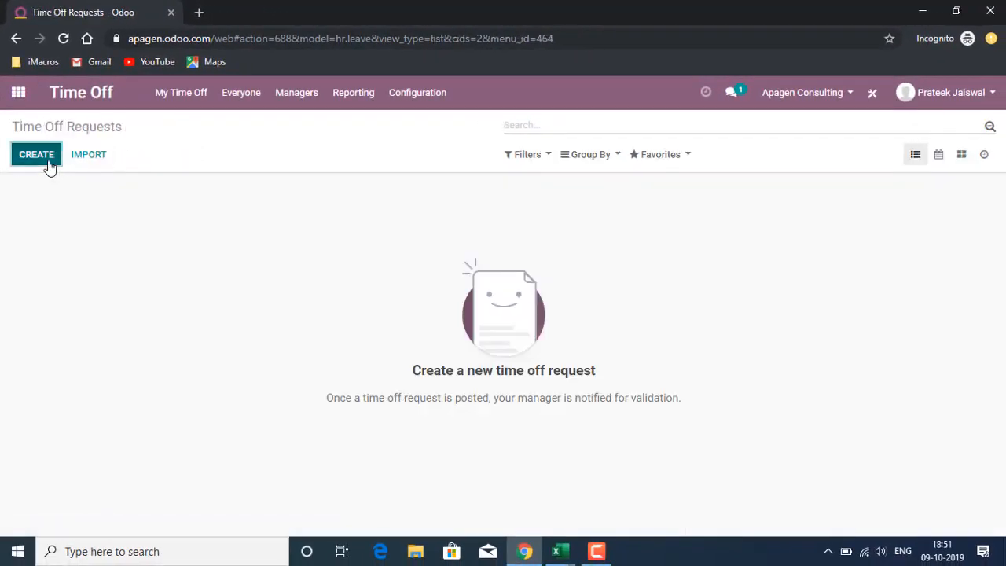
Step: Start a new time off request from the empty Time Off Requests list
click(36, 154)
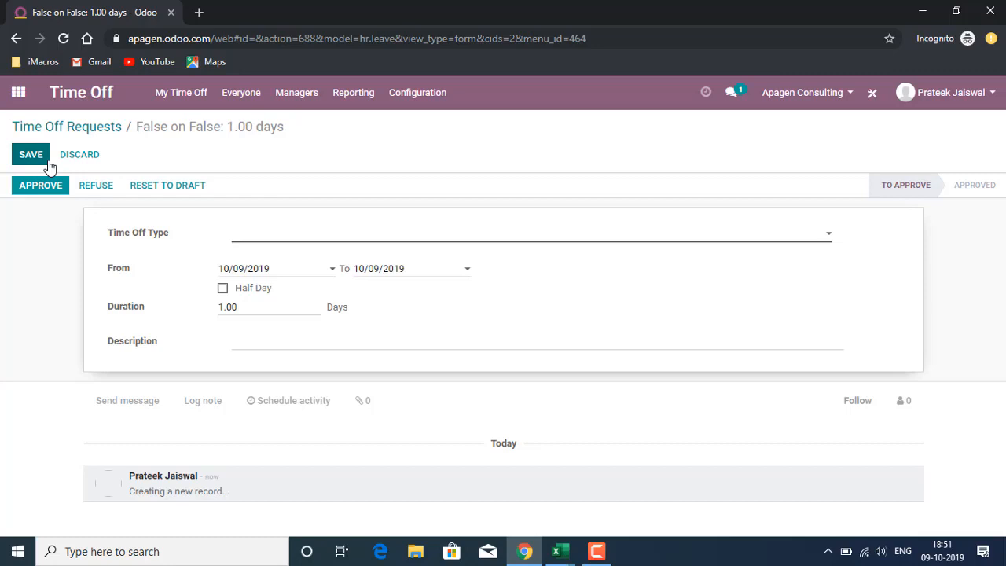
mouse_move(212, 270)
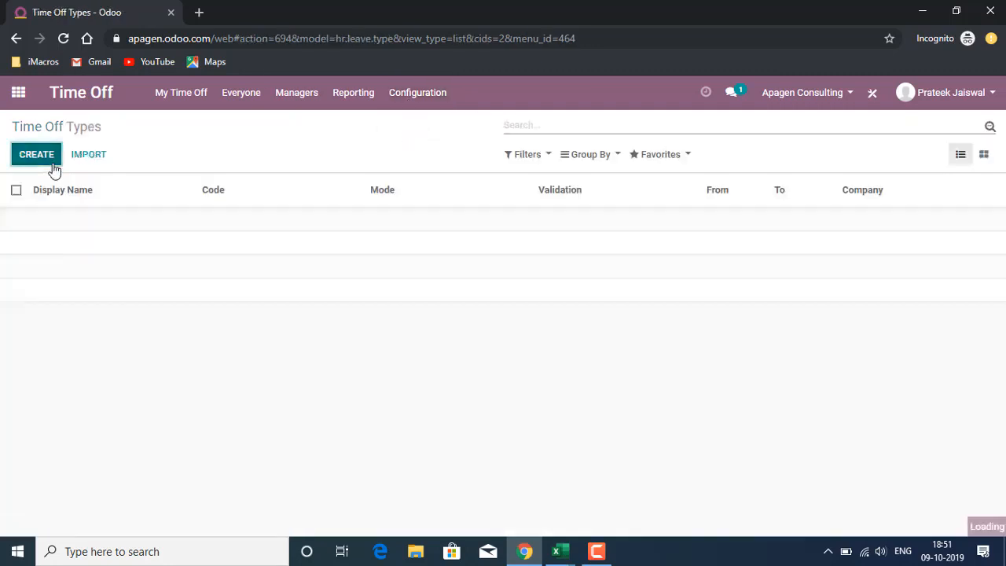
Step: Create a type named 'Sick Leave' with Team Leader and Time Off Officer validation
click(36, 154)
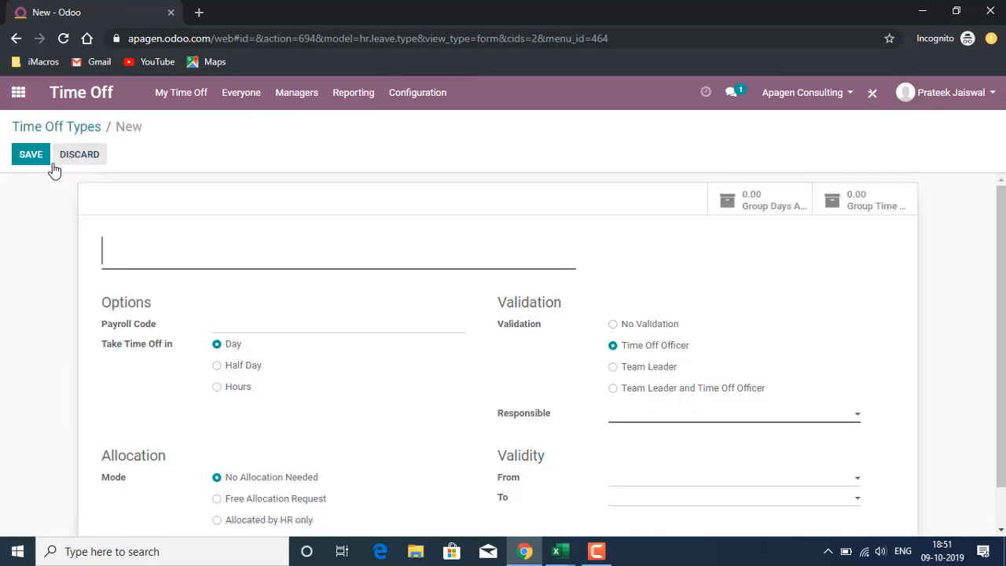
text(Sick Lea)
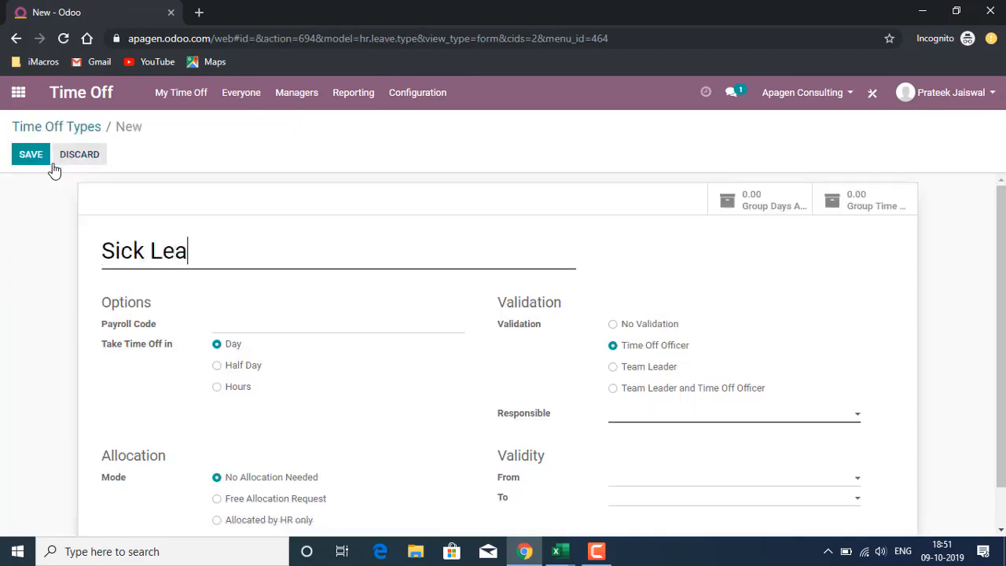
text(ve)
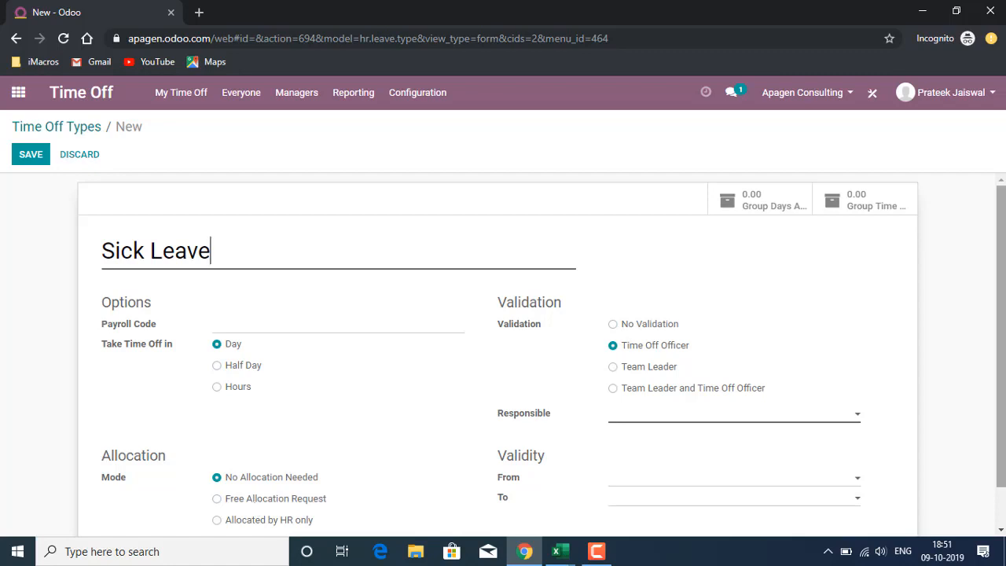
scroll(down, 3)
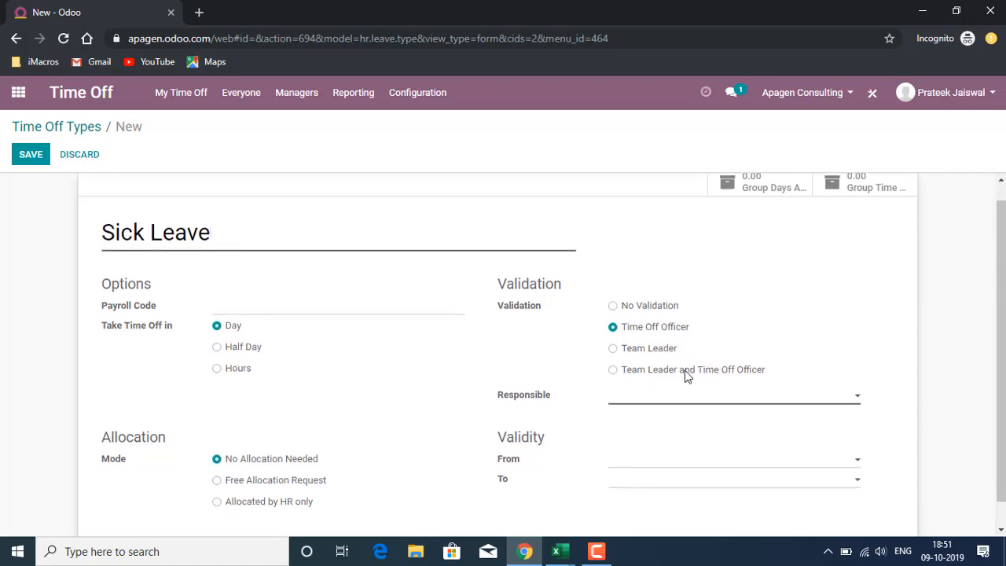
click(613, 370)
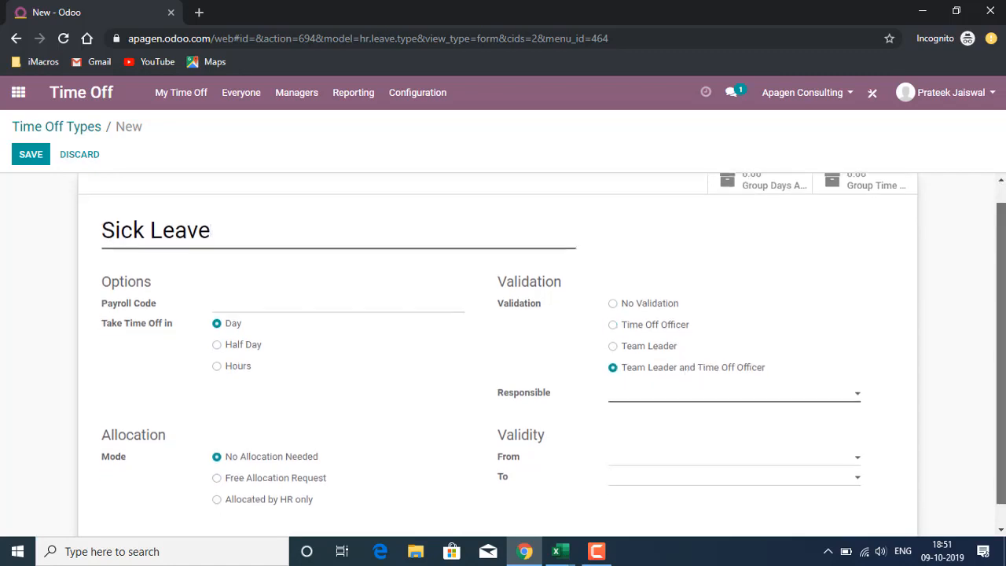
Step: Assign the listed user as Responsible and save the Sick Leave type
click(31, 154)
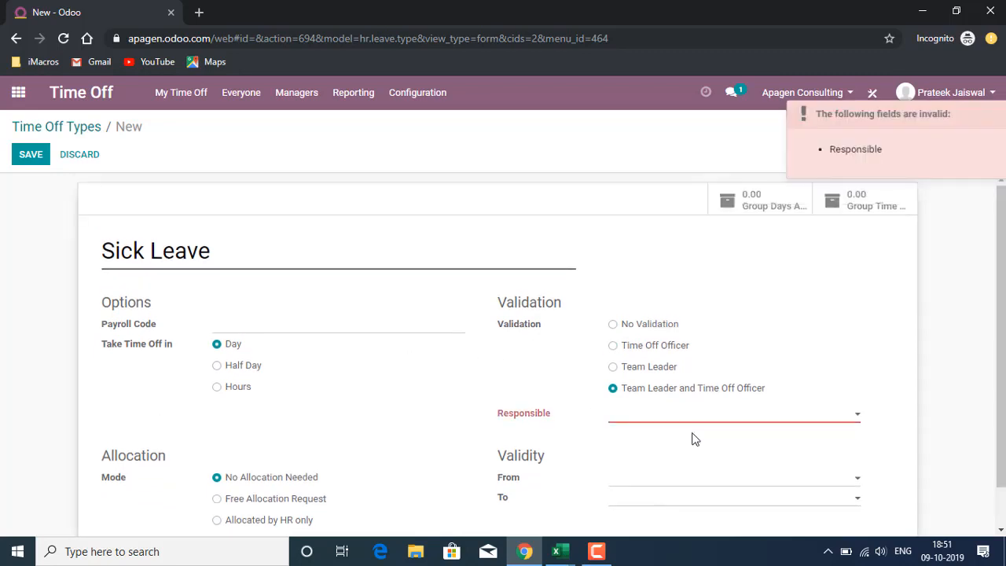
click(733, 416)
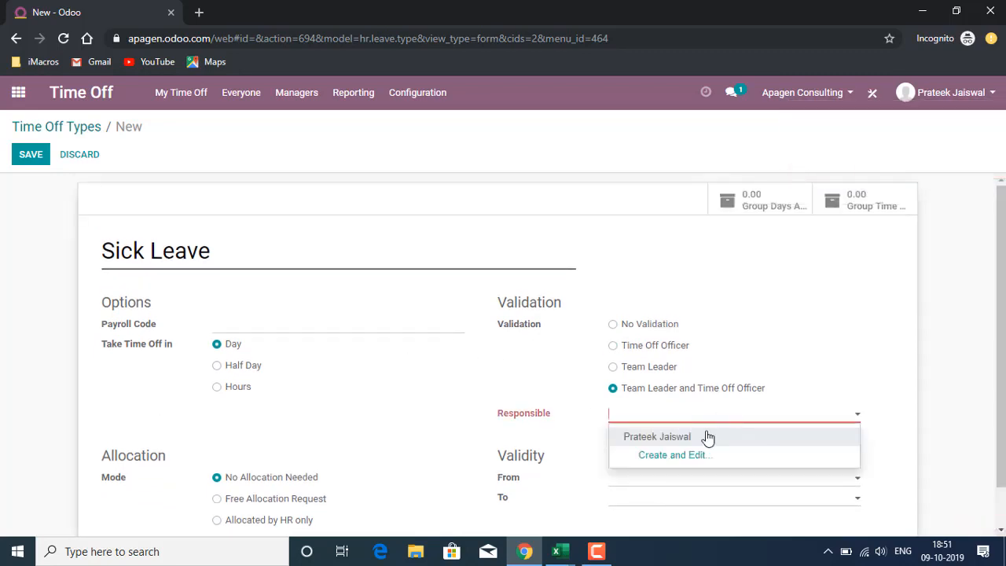
click(657, 438)
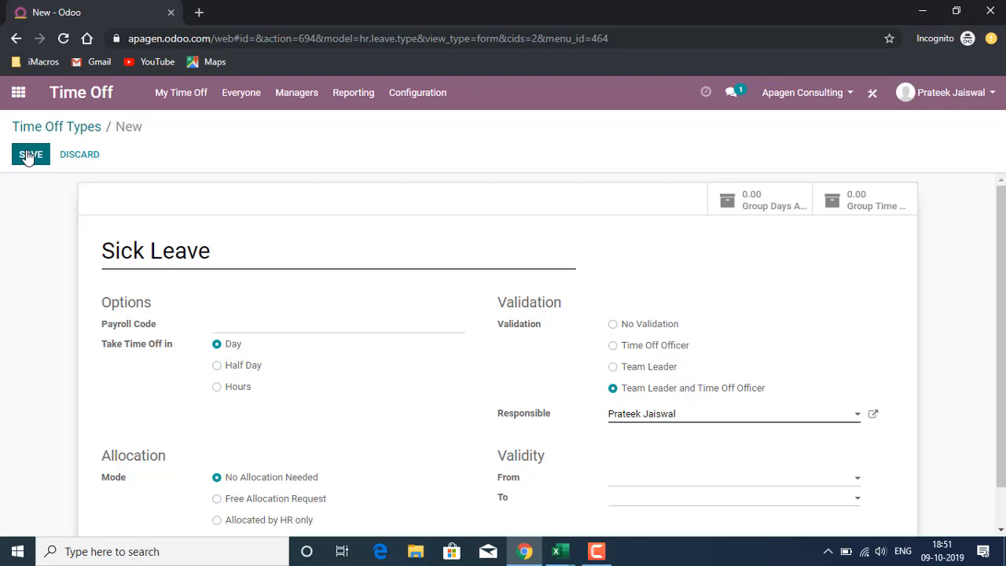
click(30, 154)
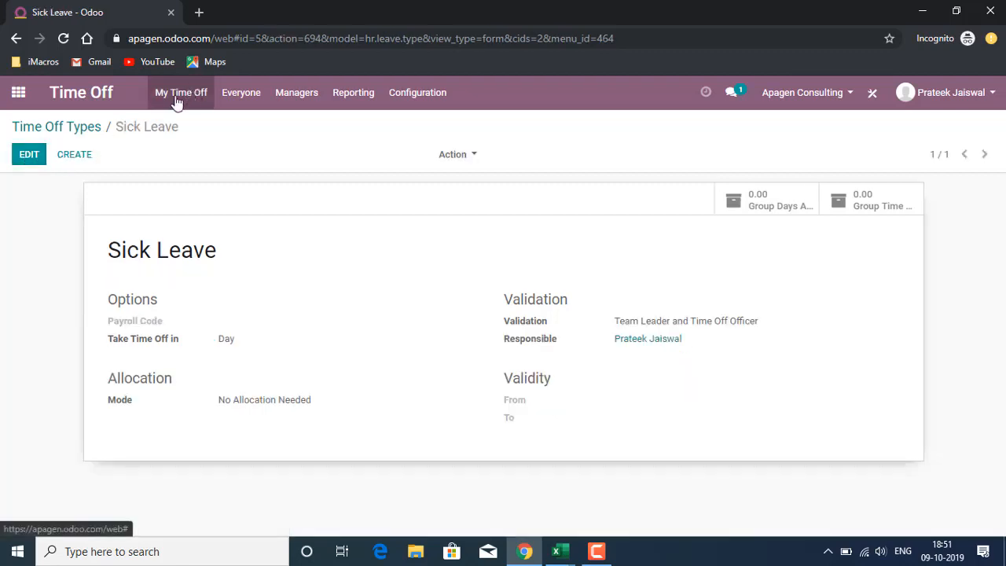
Step: Draft a Sick Leave request with description 'dfghjk', attempt Approve, and dismiss the missing-employee error
click(181, 91)
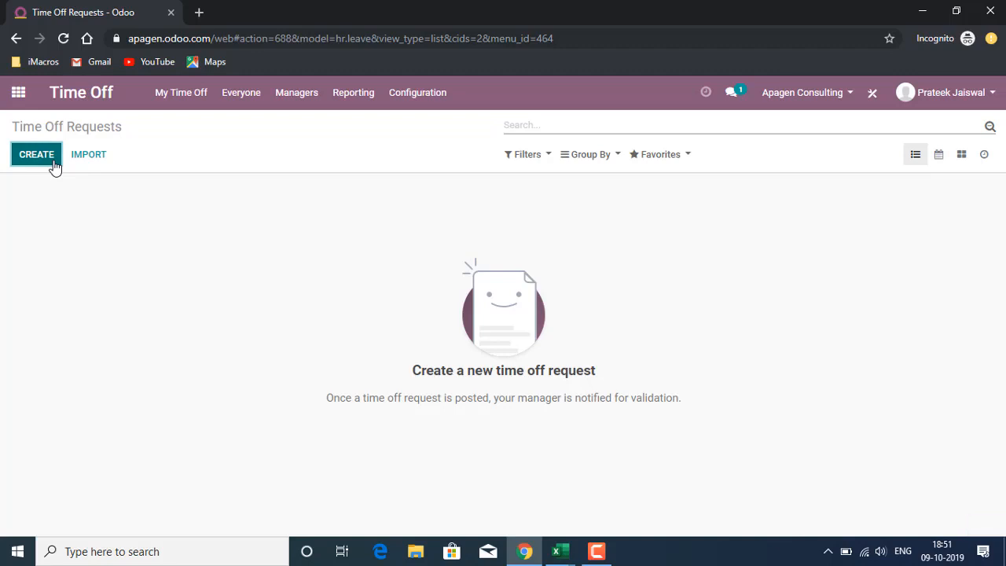
click(36, 154)
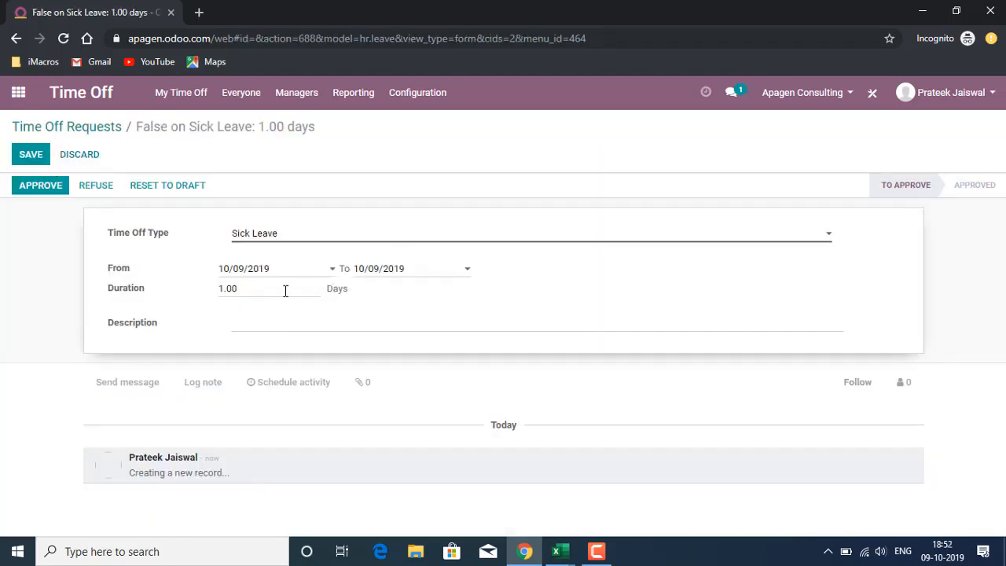
text(dfghjk)
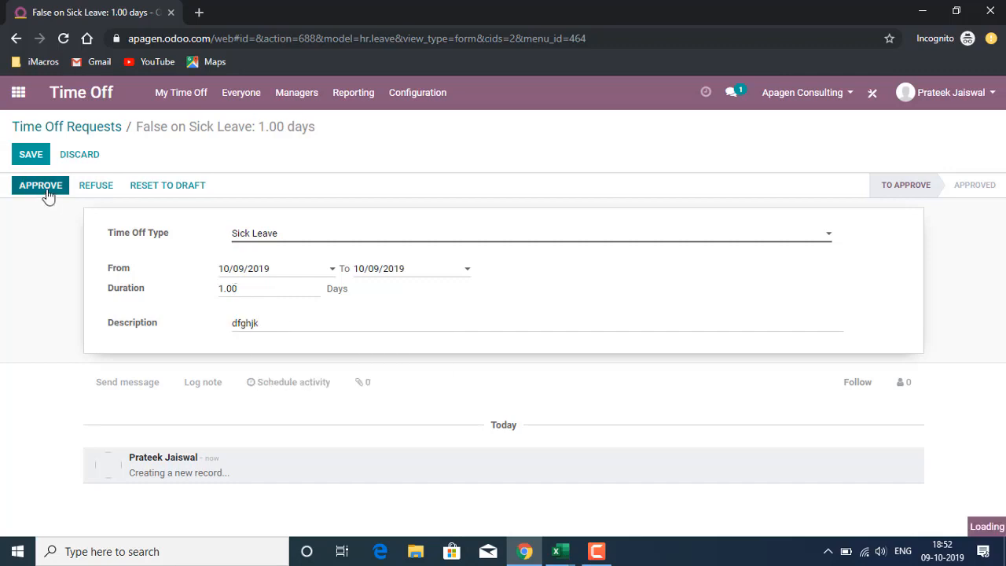
click(40, 186)
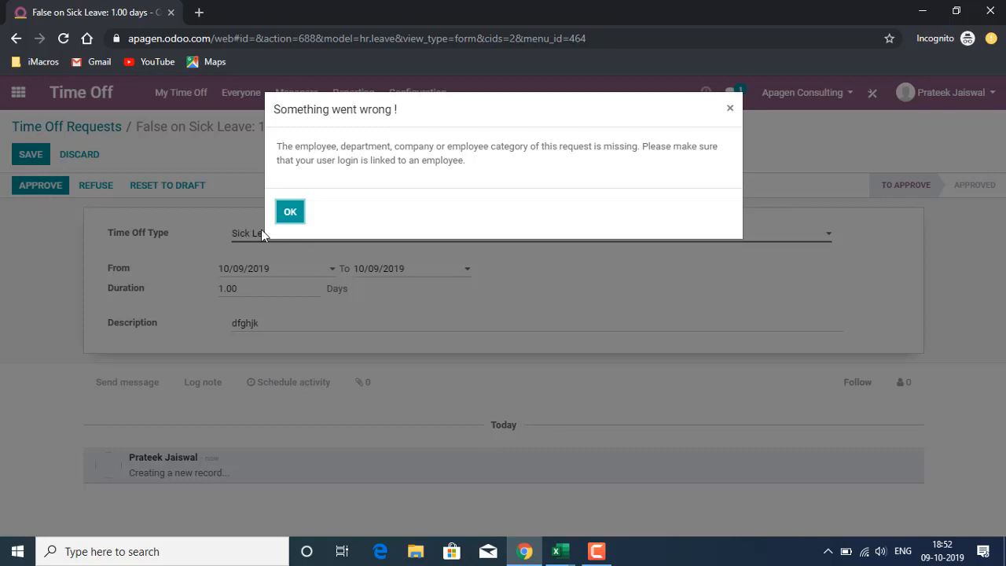
click(290, 211)
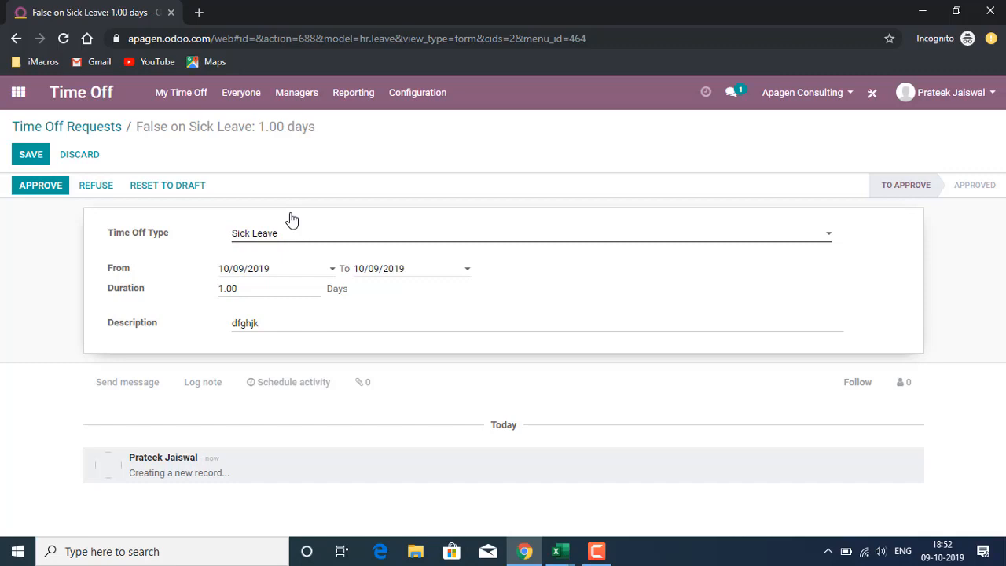
mouse_move(187, 75)
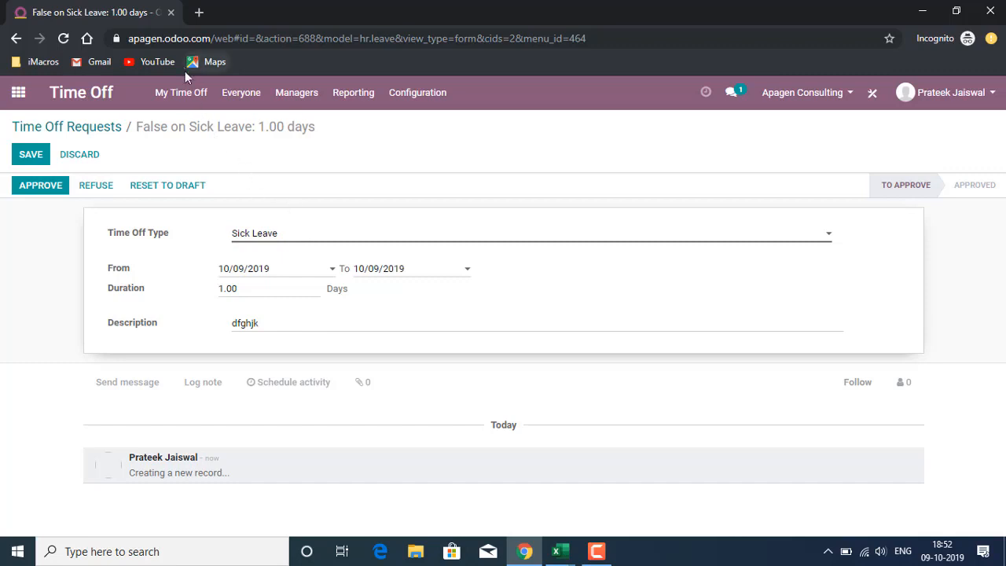
Step: Discard the draft and view everyone's October time off calendar
click(181, 91)
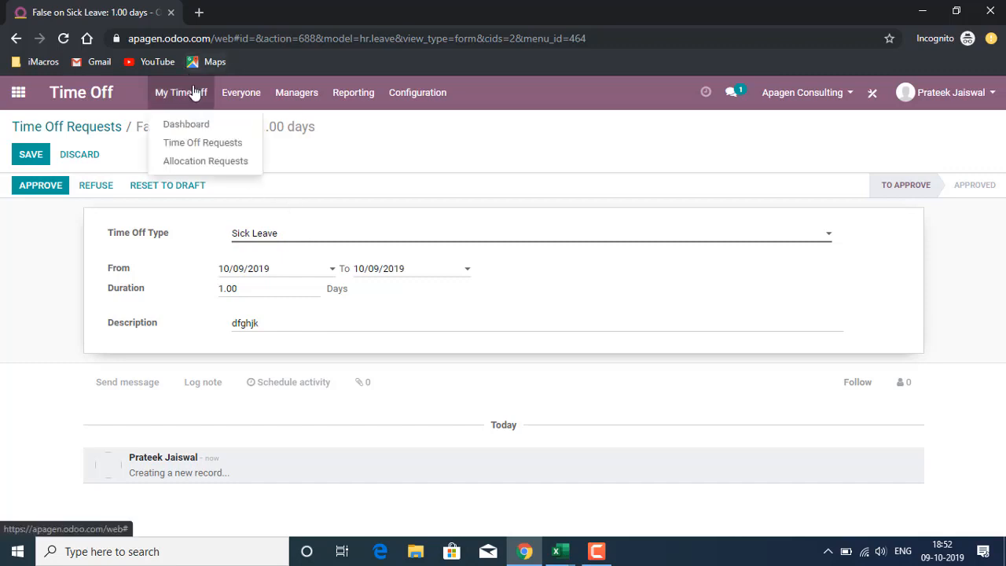
click(240, 91)
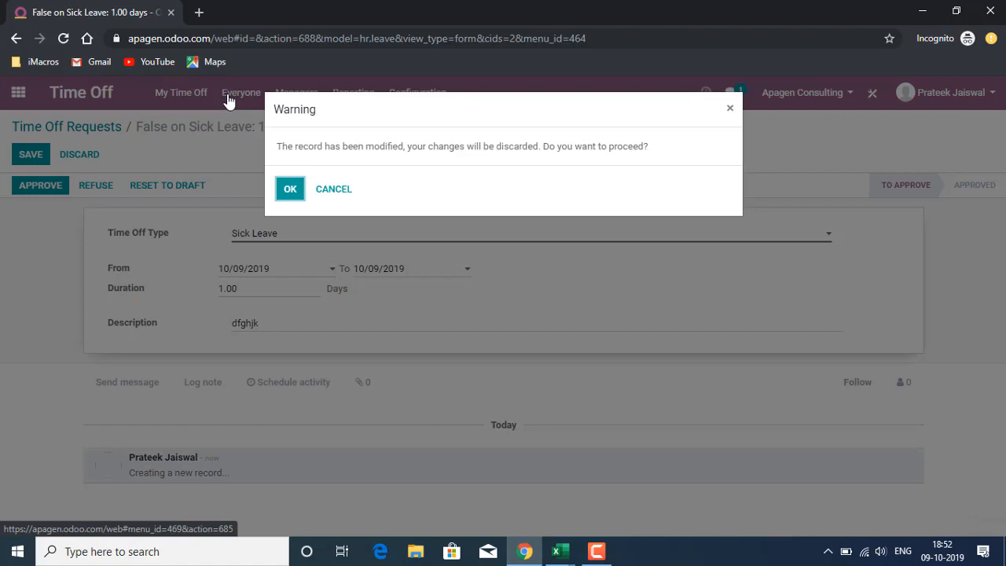
click(290, 189)
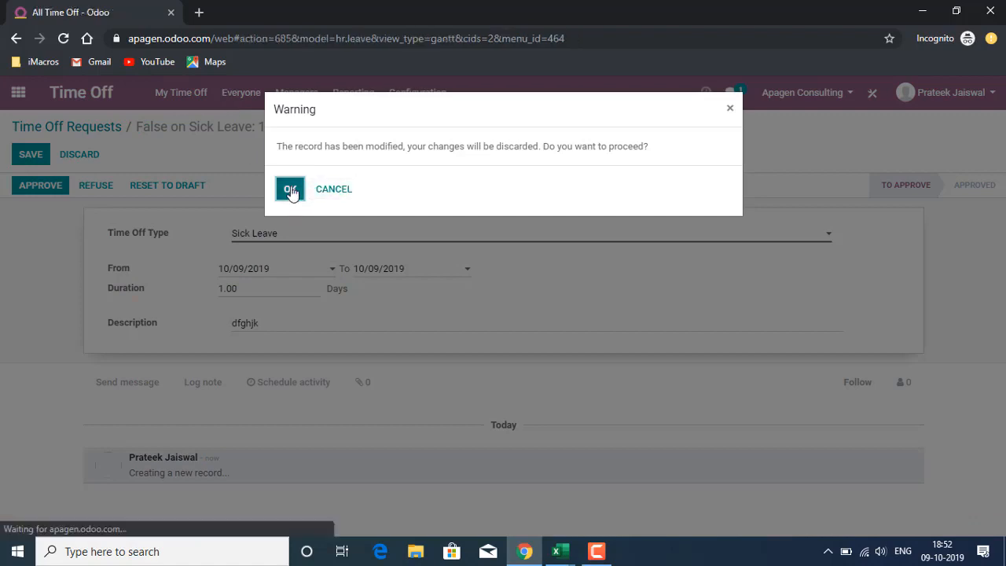
click(289, 189)
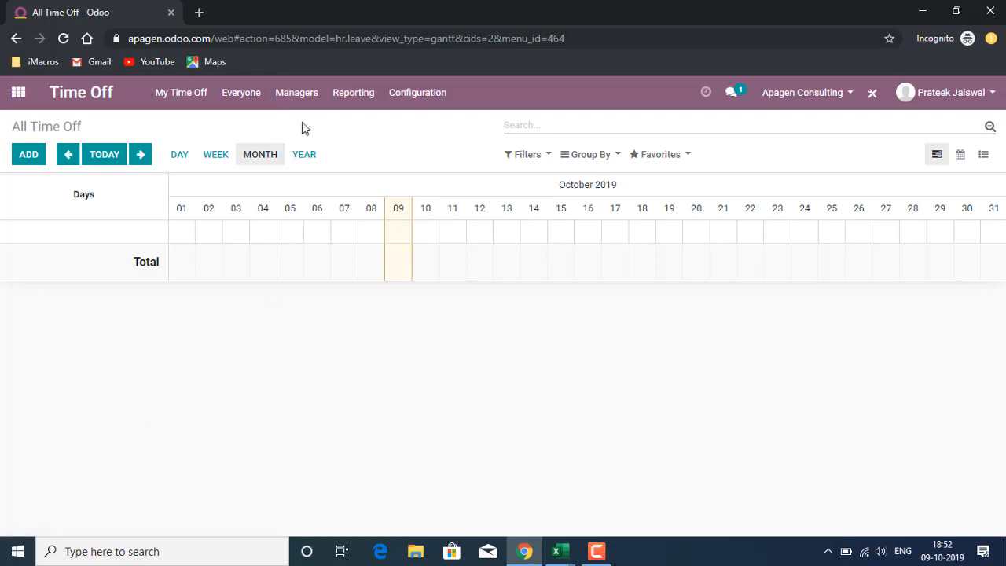
Step: View Managers > Time Off to Report in payslips and start a new request there
click(295, 91)
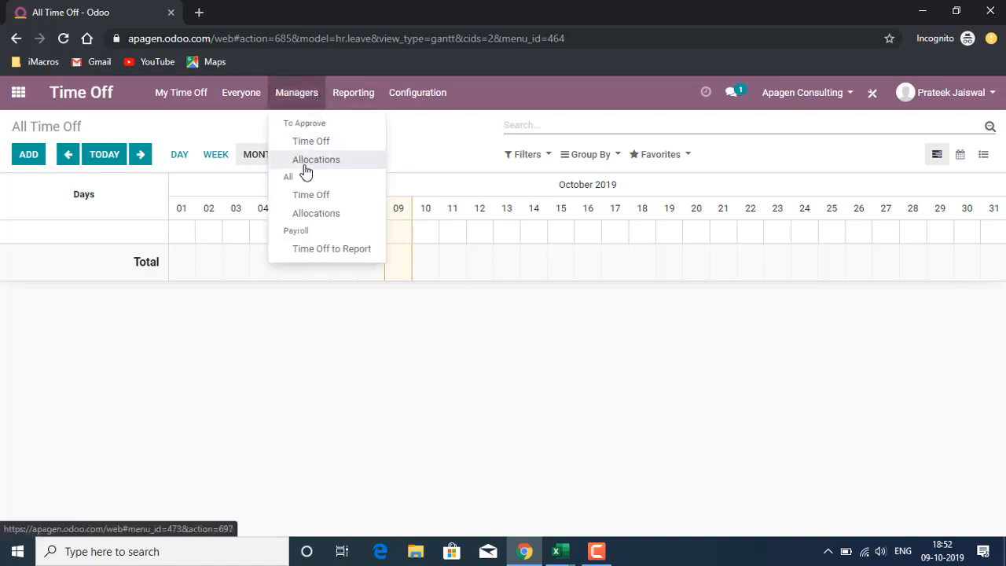
click(316, 159)
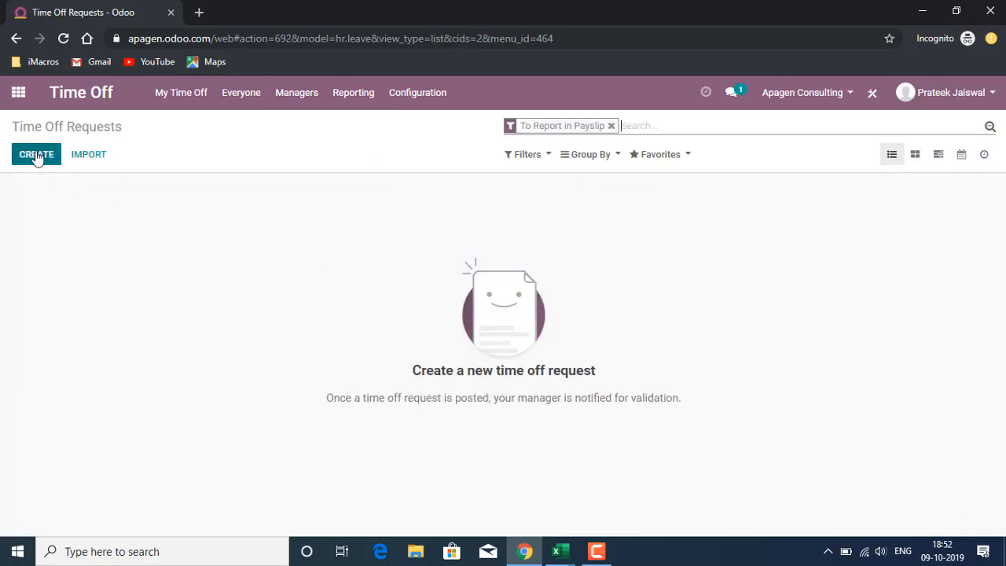
click(35, 154)
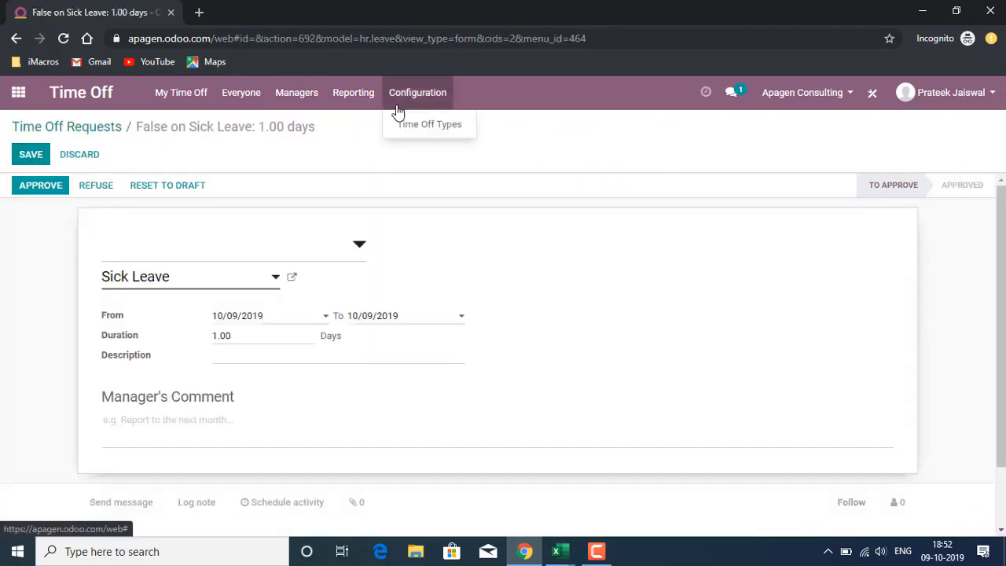